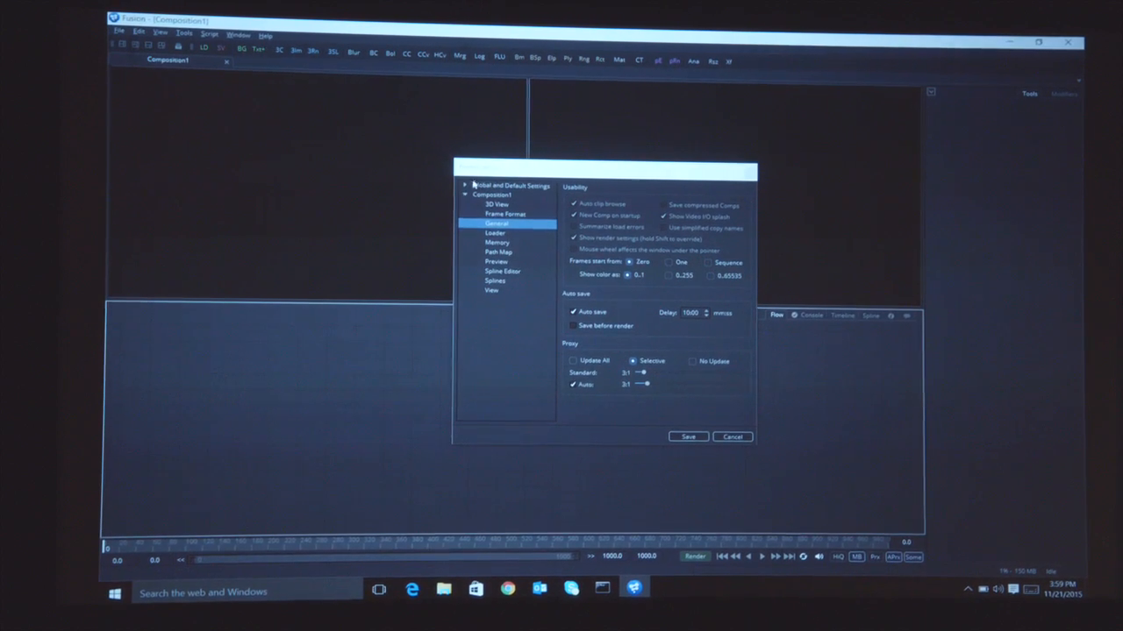
- Choose a default frame format in the Frame Format preferences and adjust its width
left_click(505, 214)
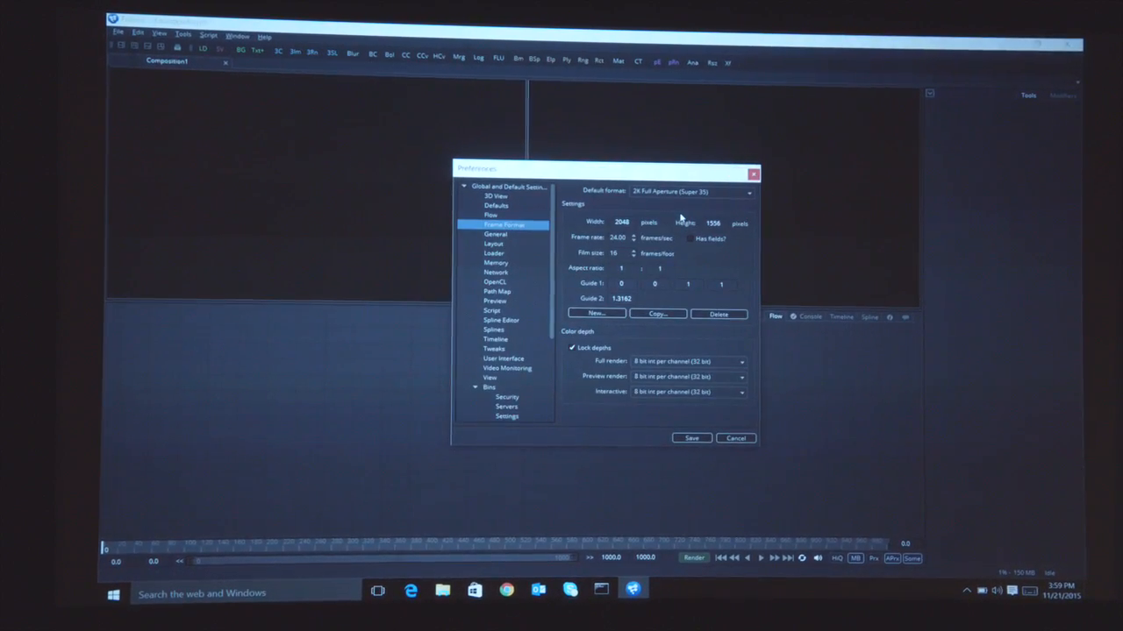
left_click(747, 191)
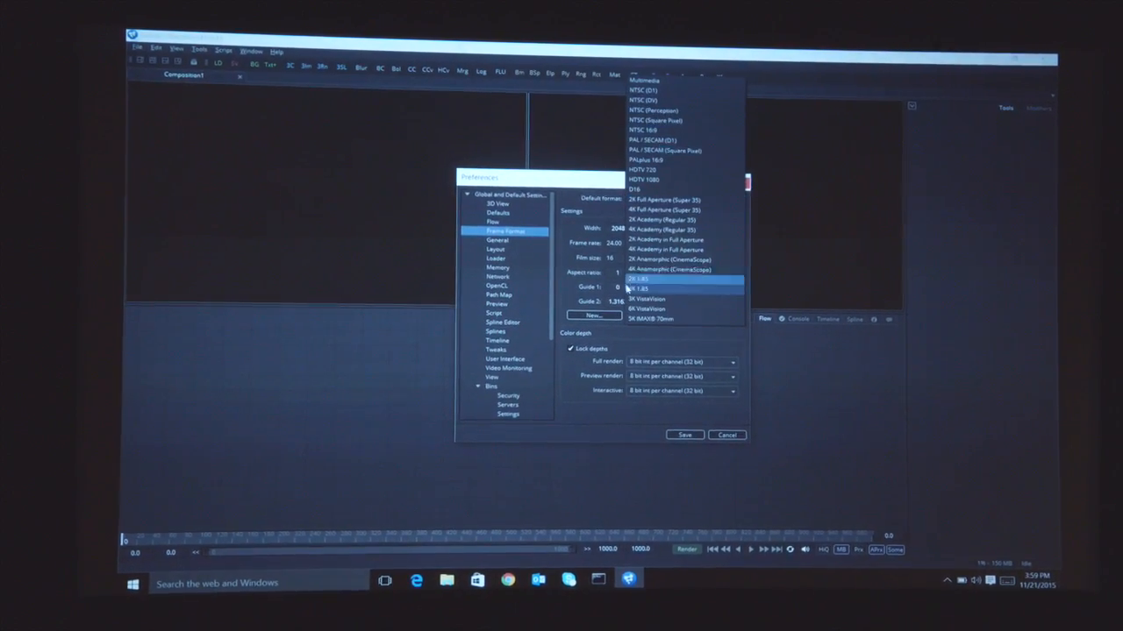
left_click(659, 200)
type("14234234")
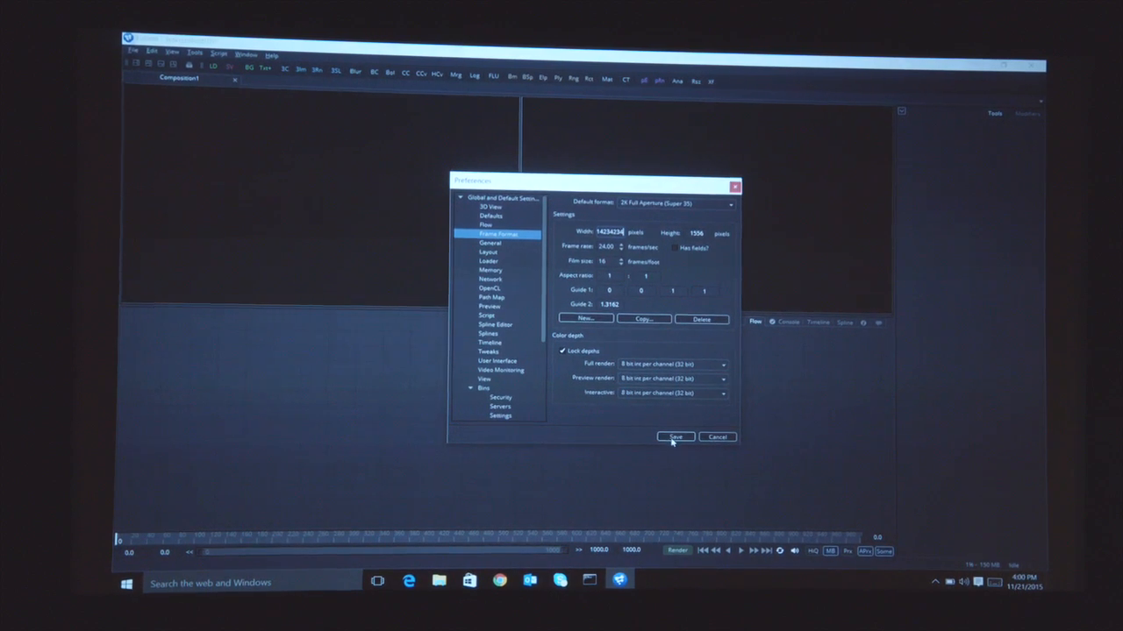
- Save the preferences, load the HDR courtyard photo and show node thumbnails in the Flow
left_click(675, 436)
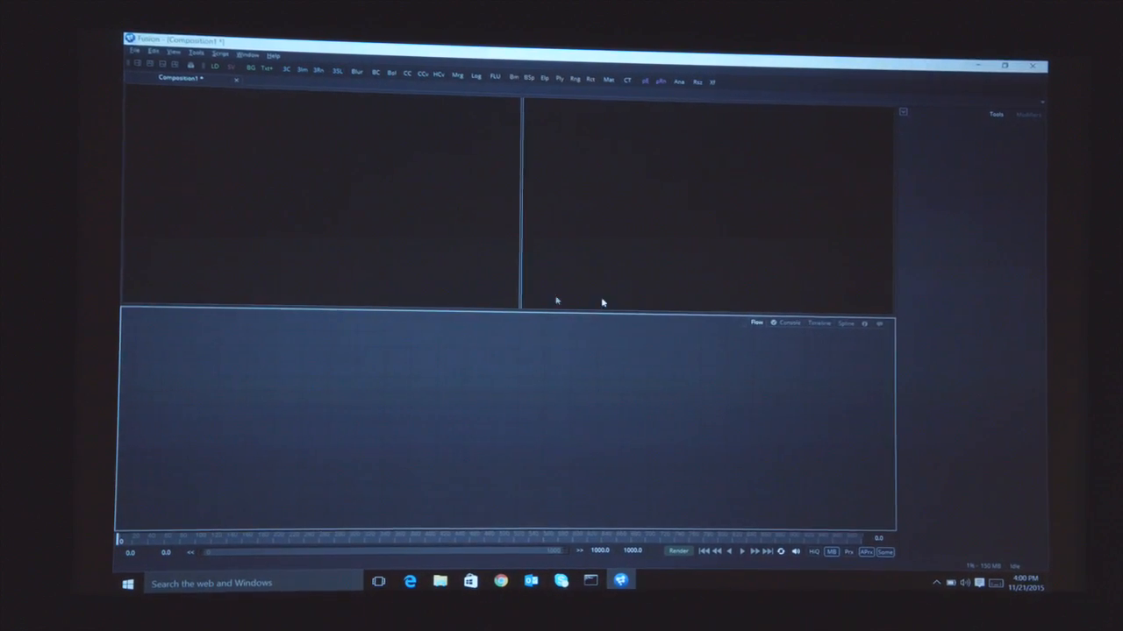
mouse_move(463, 463)
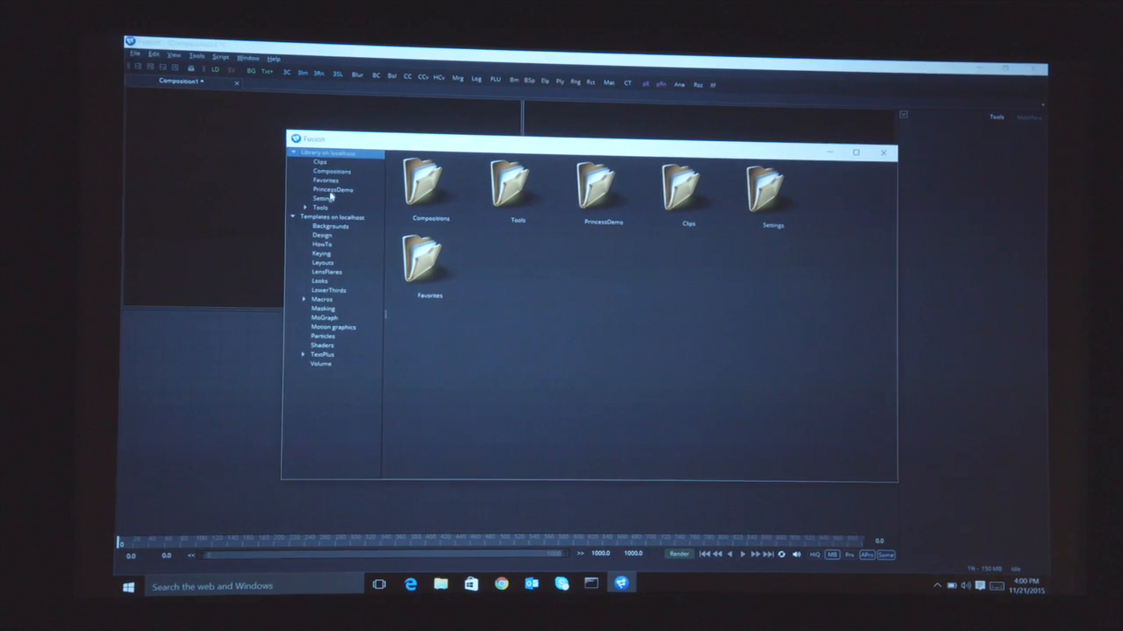
left_click(319, 161)
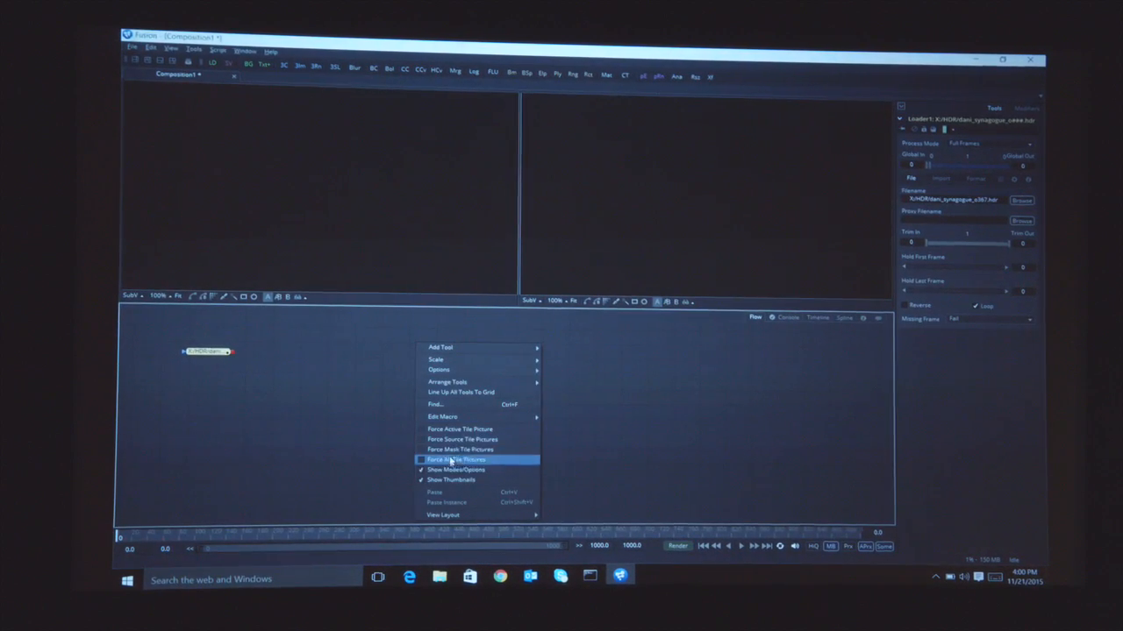
left_click(453, 459)
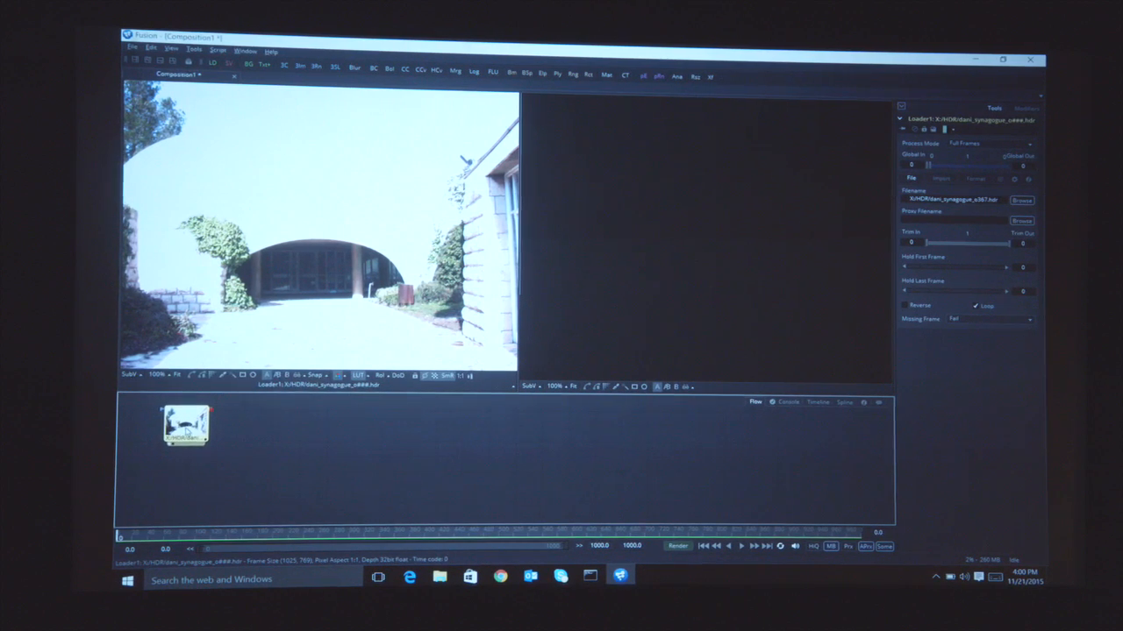
- Add a Scale tool after the Loader and bring up the Select Tool list of blur tools
left_click(188, 423)
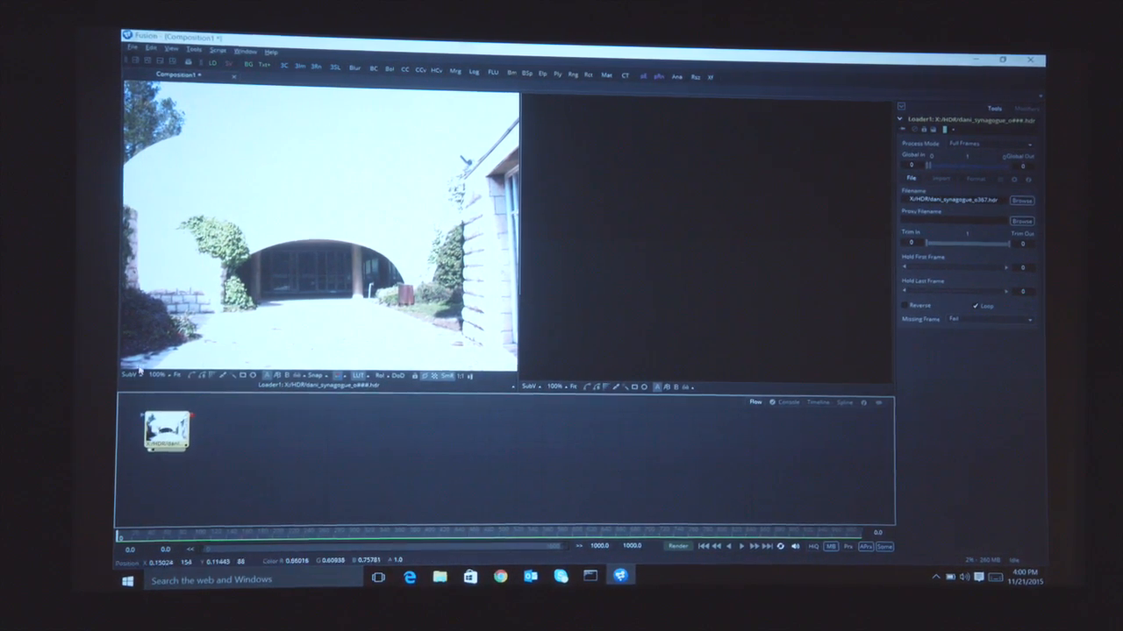
left_click(130, 375)
type("bl")
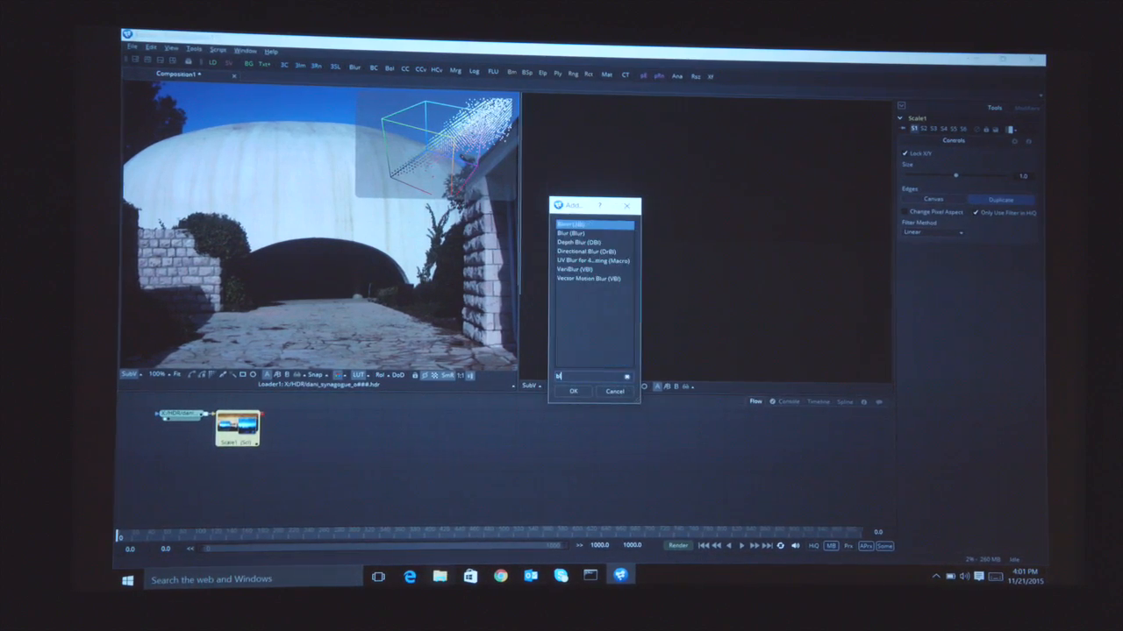
- Insert a Blur after the Scale and reduce the scale size for a heavily blurred output
left_click(574, 391)
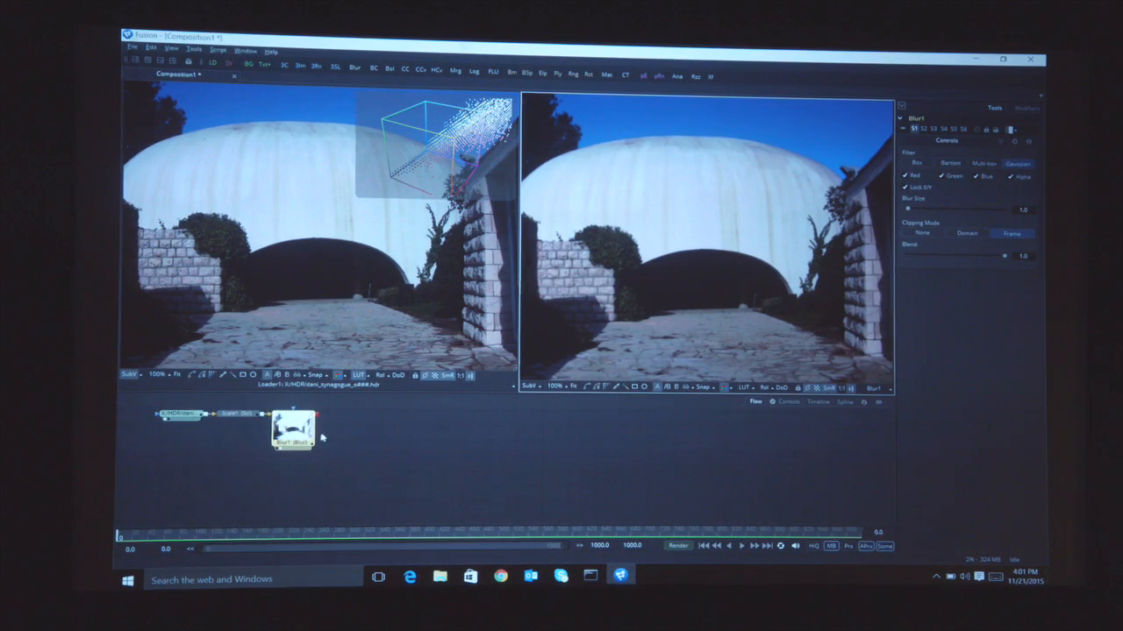
left_click(298, 430)
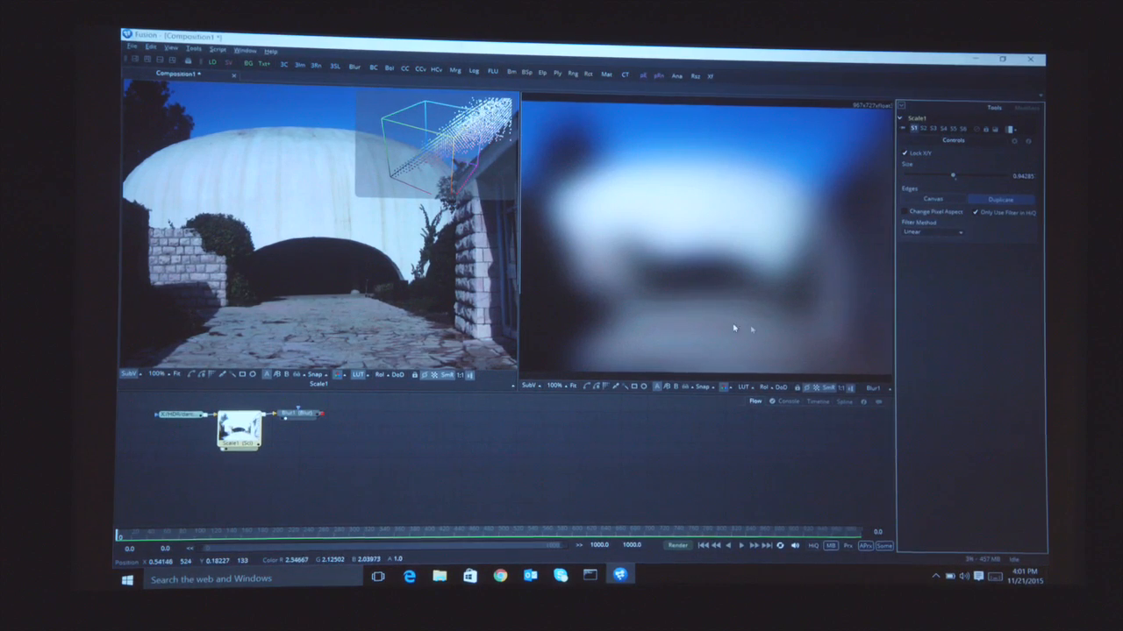
left_click(289, 430)
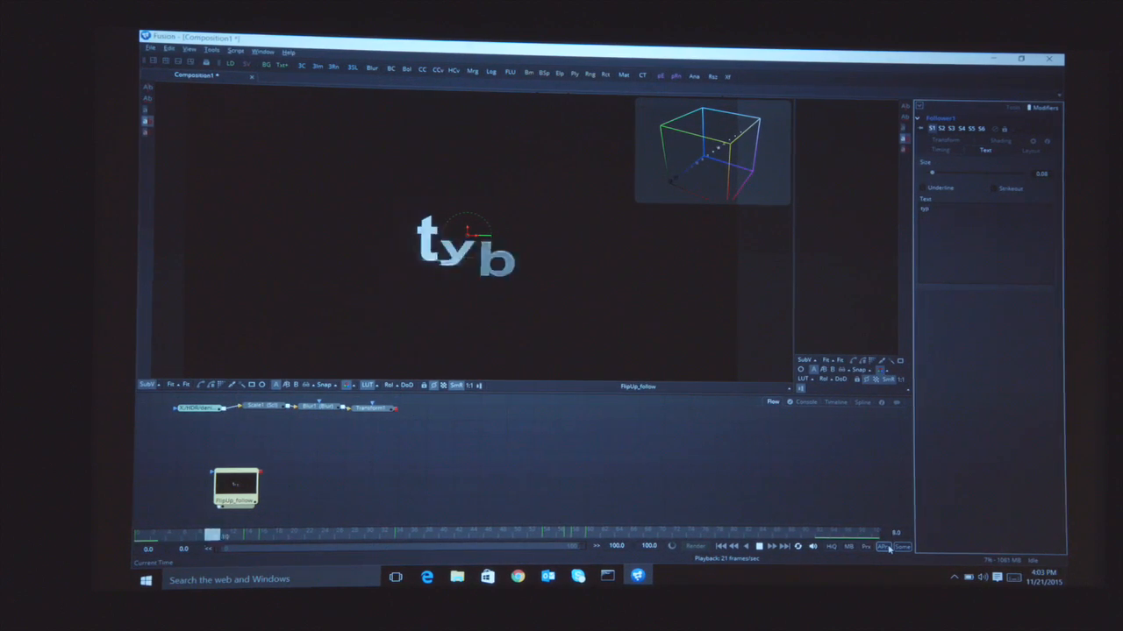
- Enter 'typing as it goe' into the Text3D Styled Text field
type("typing as it goe")
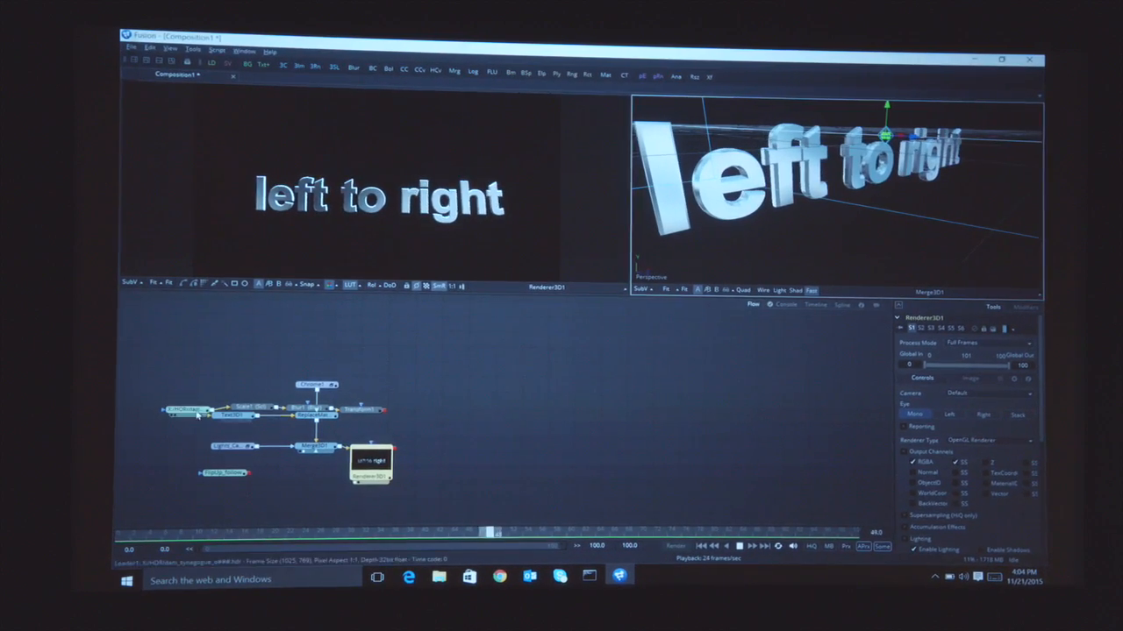
- Set the Text Follower timing order to Left to right and animate the letter style
left_click(231, 437)
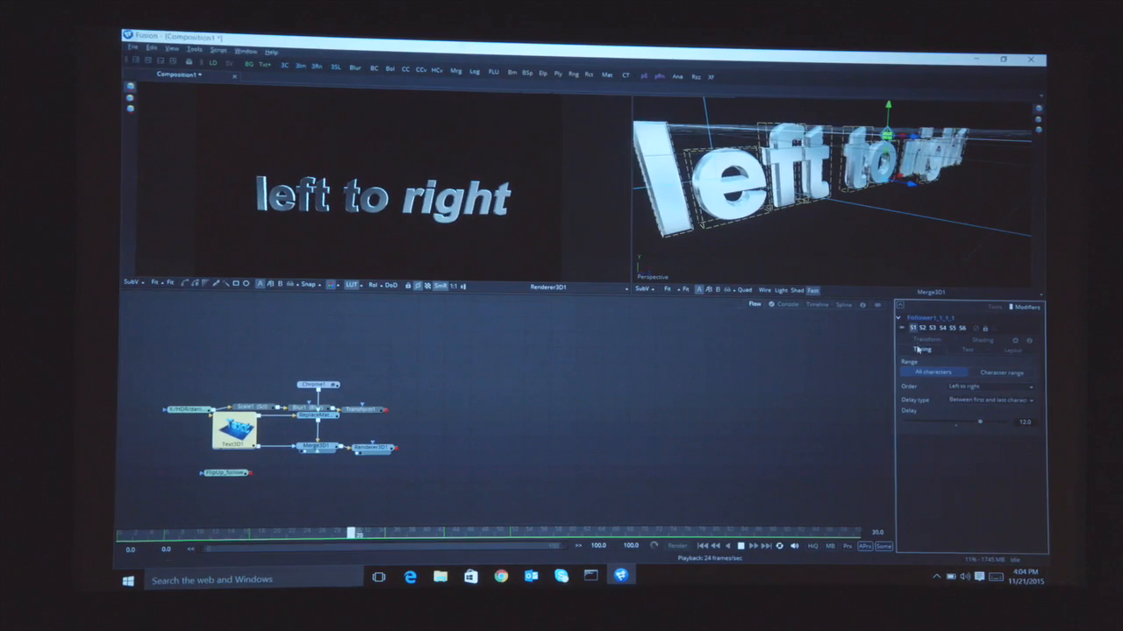
left_click(966, 351)
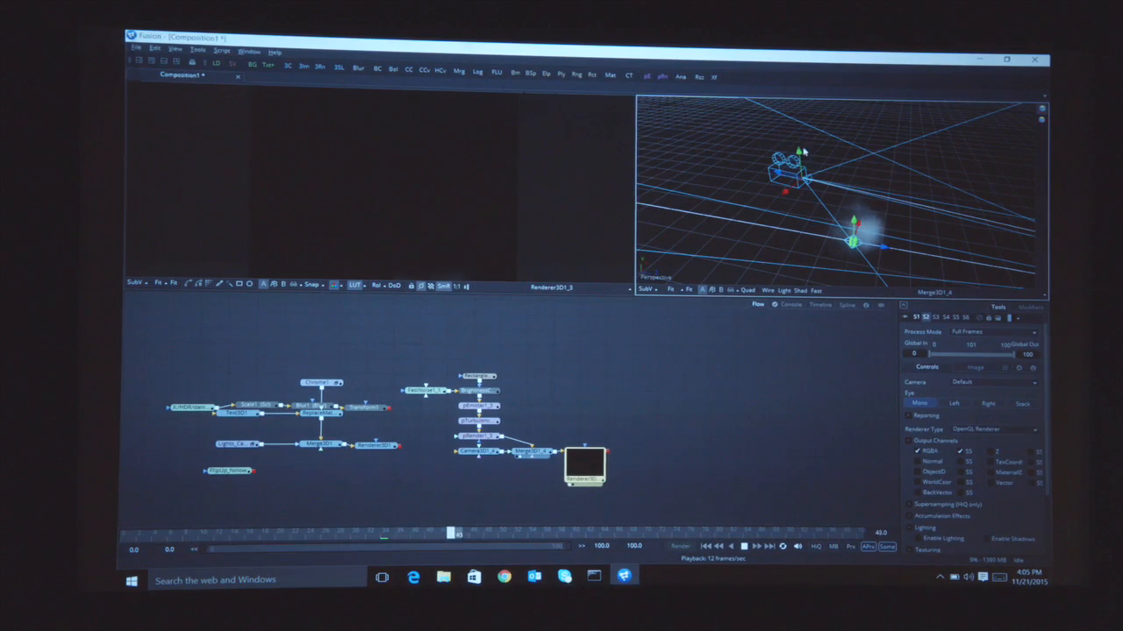
- View the Renderer3D smoke output and tune the pEmitter's number, lifespan and velocity
left_click(744, 545)
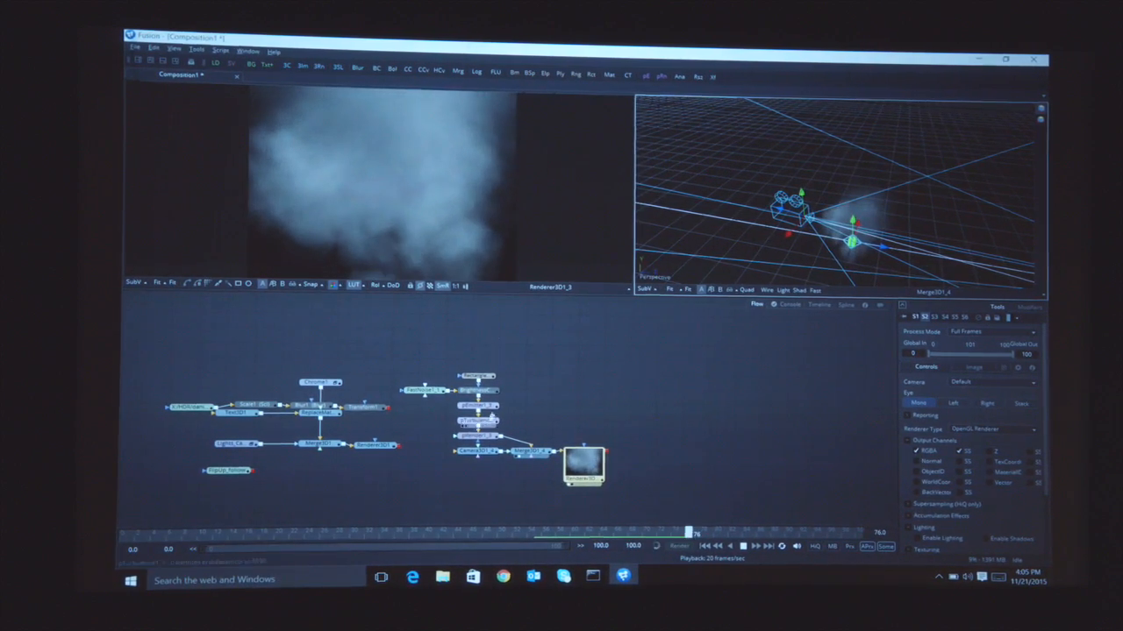
left_click(473, 412)
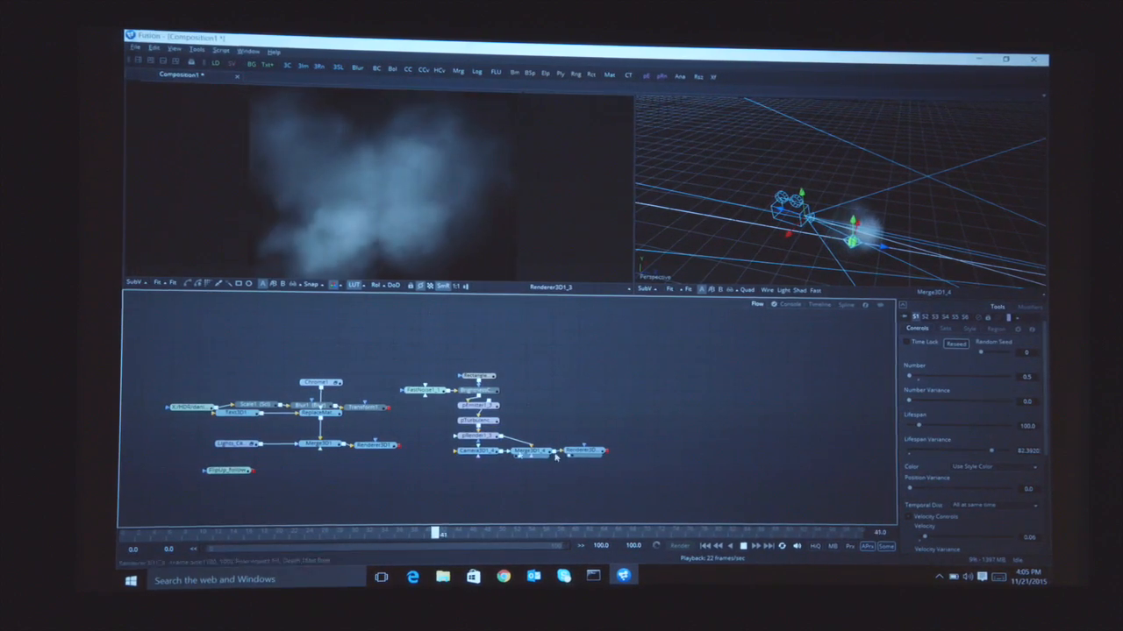
left_click(470, 466)
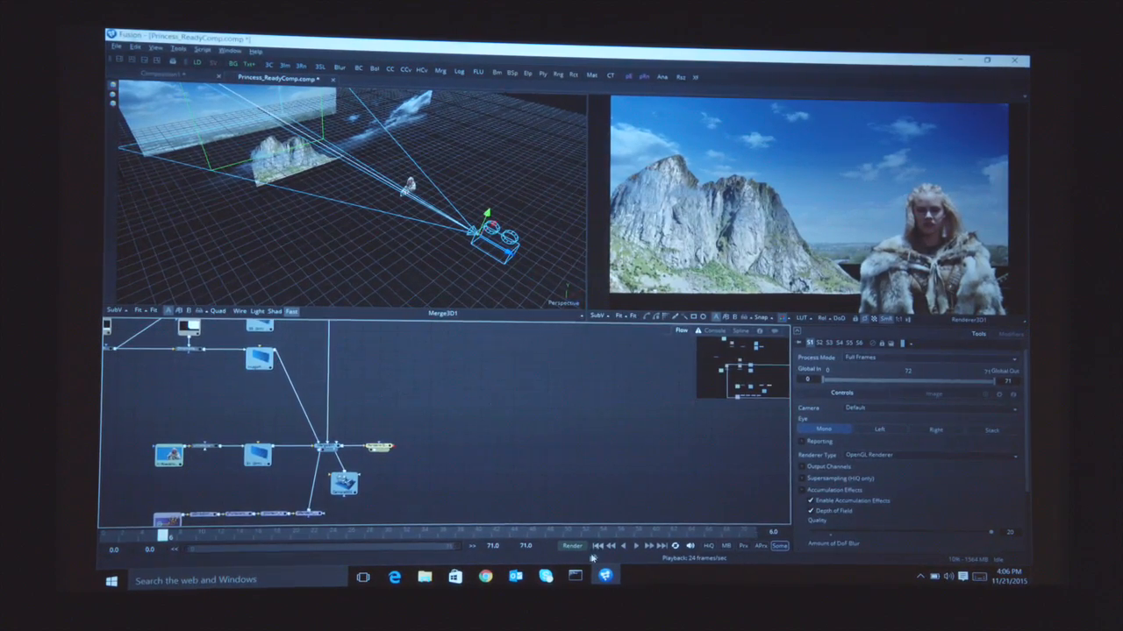
- Open and play the ReadyComp composition of the woman in front of the mountain
left_click(625, 545)
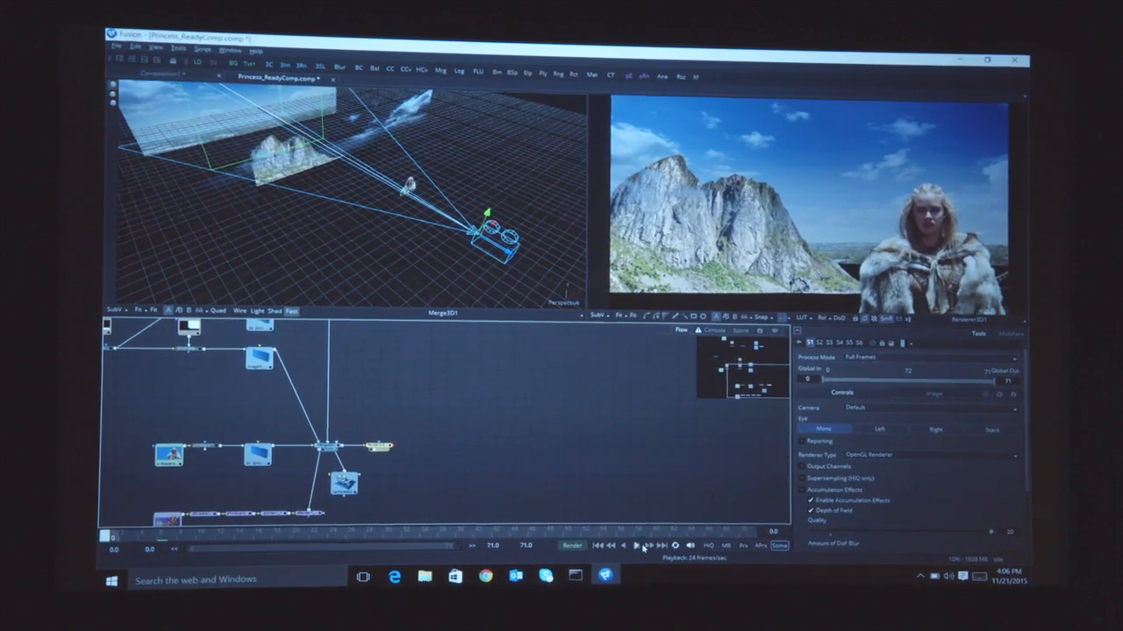